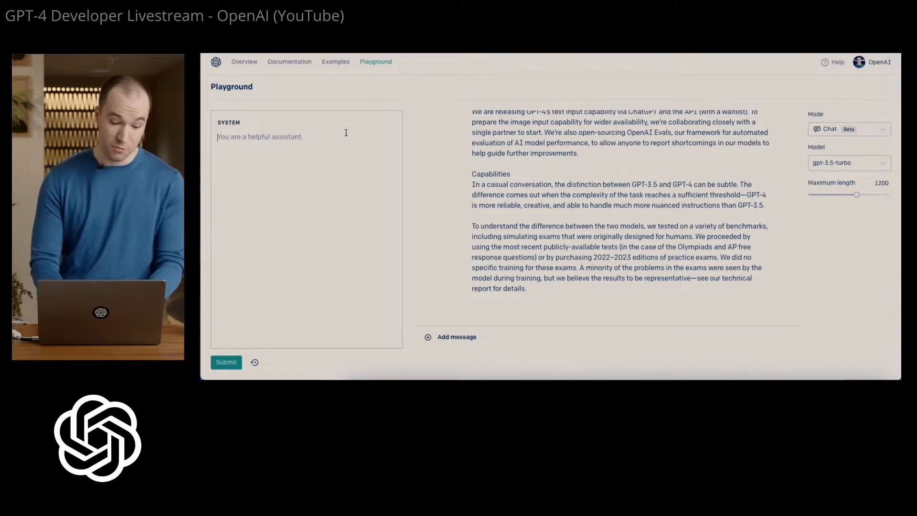
pyautogui.write("You are ChatGPT, a large language model trained by OpenAI. Follow the user's instructions carefully!")
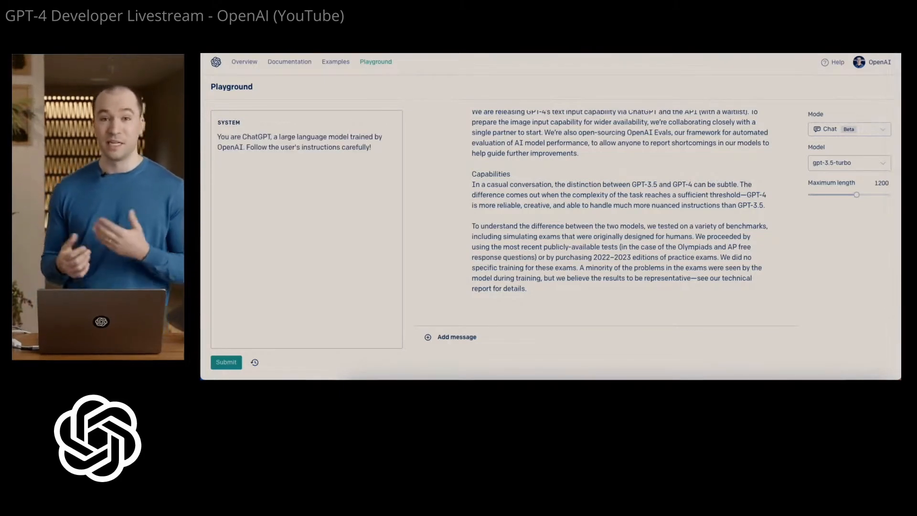